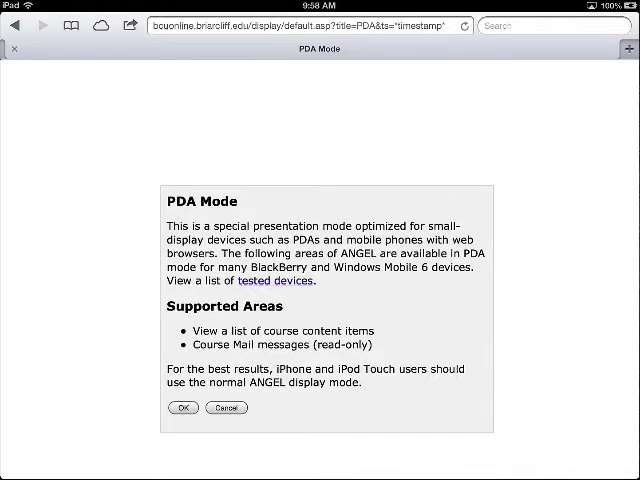
# Step: Dismiss the PDA Mode notice and open Educational Technologist from the Courses list
pyautogui.click(178, 407)
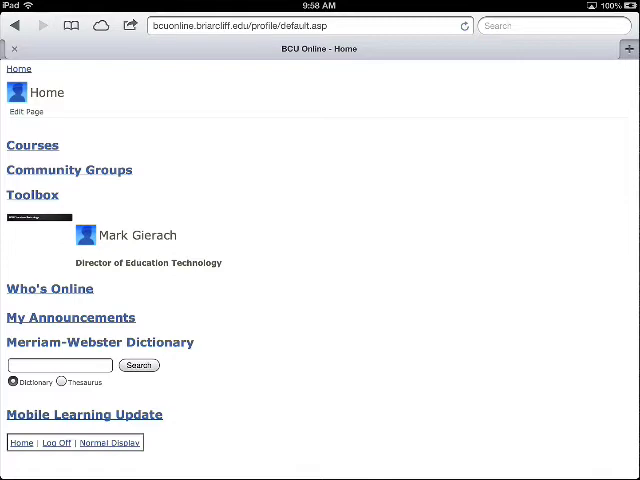
pyautogui.click(32, 145)
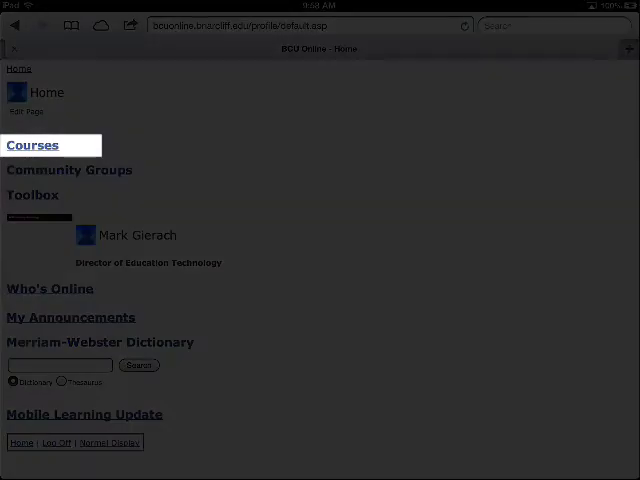
pyautogui.click(32, 145)
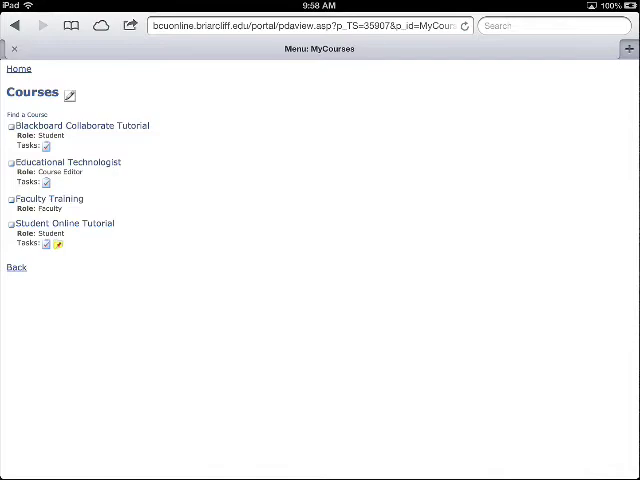
pyautogui.click(68, 161)
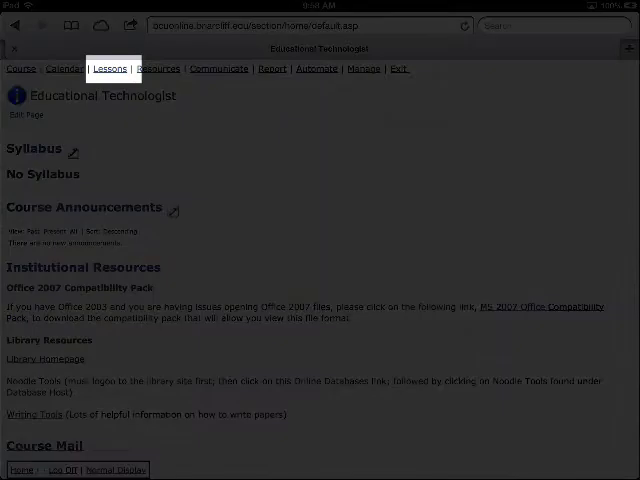
# Step: In Lessons, open the u01a1-ED101 final assignment's submissions page
pyautogui.click(109, 68)
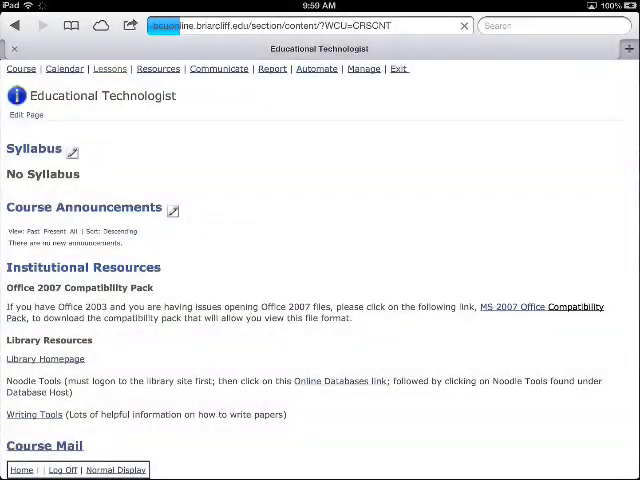
pyautogui.click(109, 68)
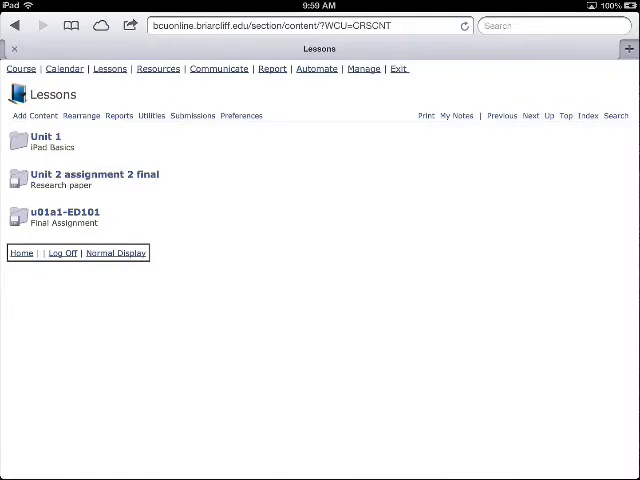
pyautogui.click(58, 211)
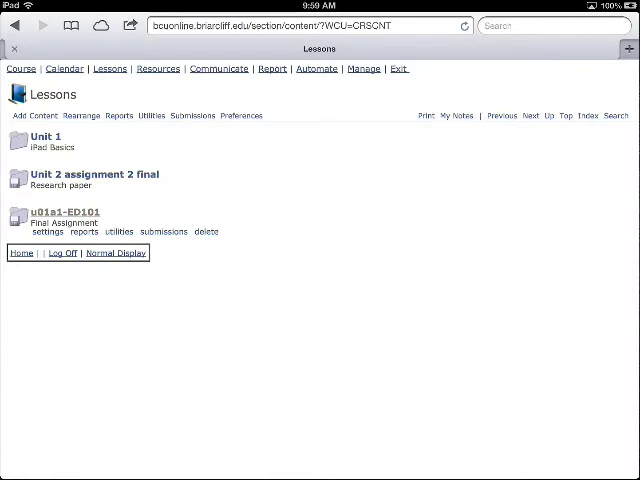
pyautogui.click(61, 211)
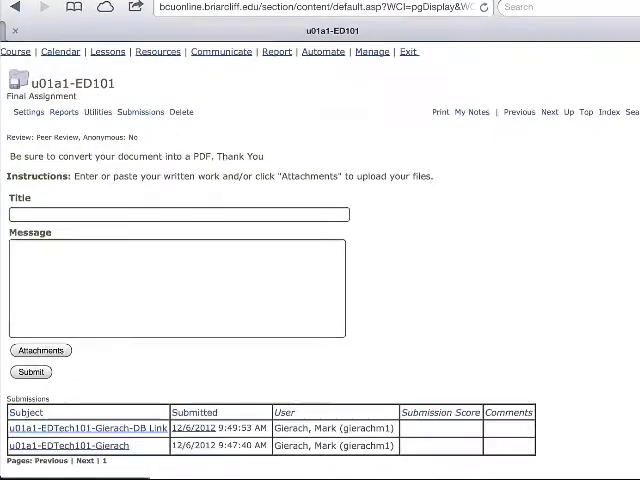
pyautogui.scroll(-3)
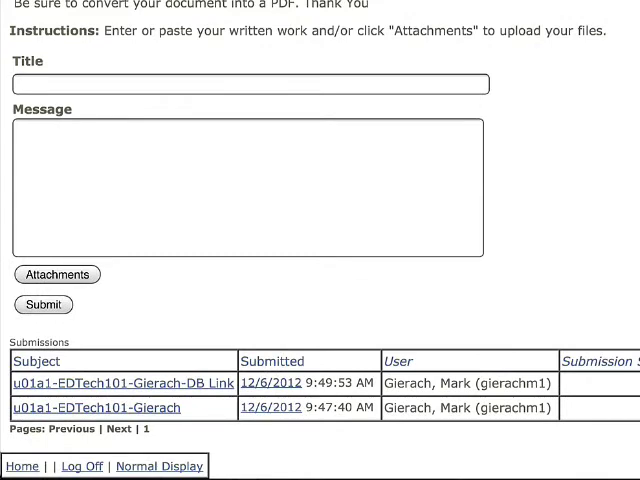
pyautogui.click(119, 383)
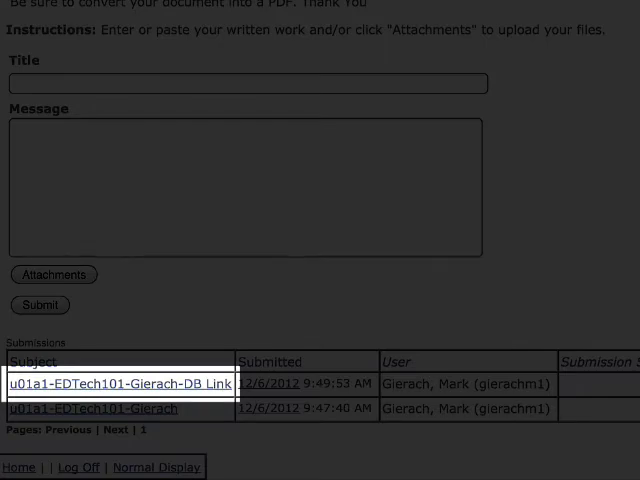
pyautogui.click(120, 383)
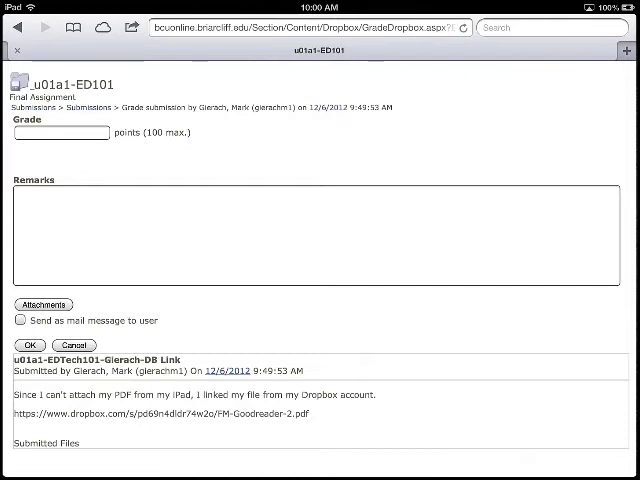
# Step: Copy the Dropbox URL and paste it into a new Safari tab to load FM-Goodreader-2.pdf
pyautogui.doubleClick(180, 394)
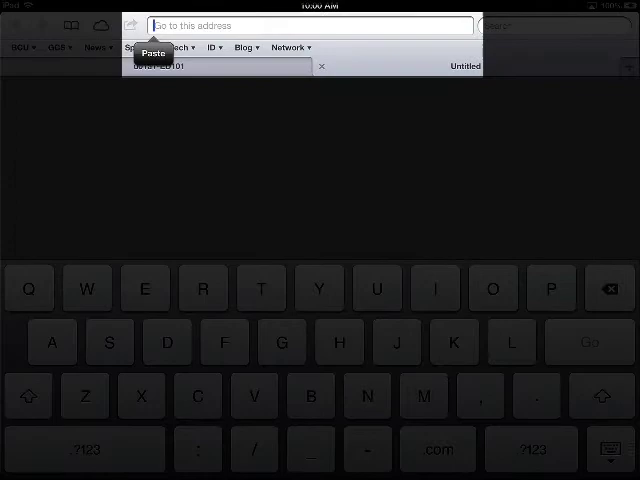
pyautogui.click(153, 52)
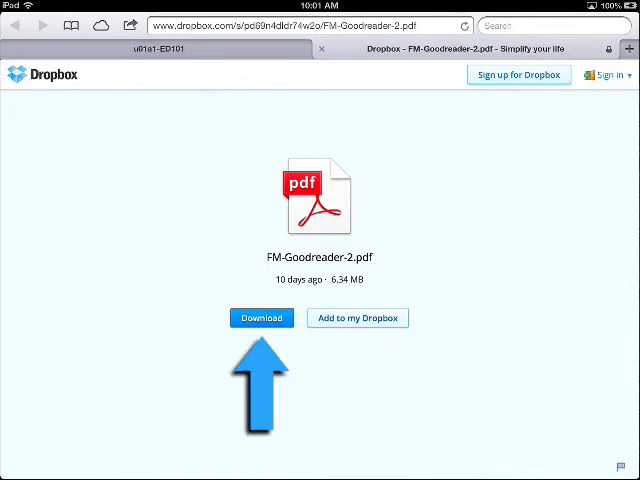
# Step: Download FM-Goodreader-2.pdf from Dropbox and show the 'Open in…' app choices
pyautogui.click(262, 318)
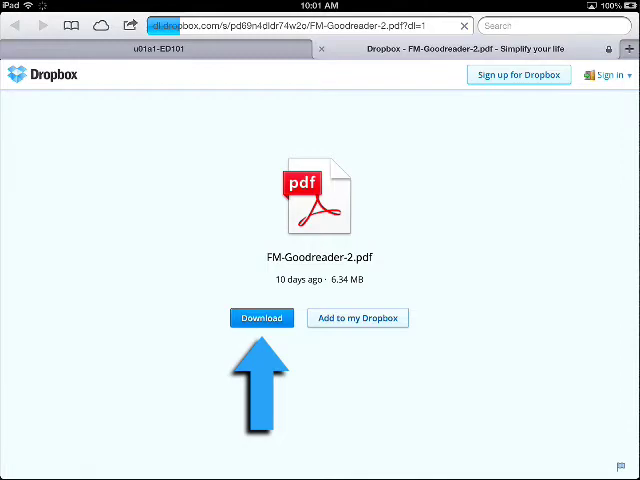
pyautogui.click(261, 318)
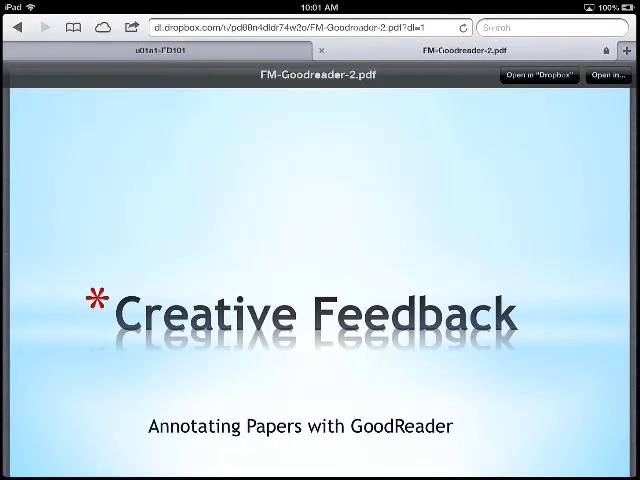
pyautogui.click(607, 75)
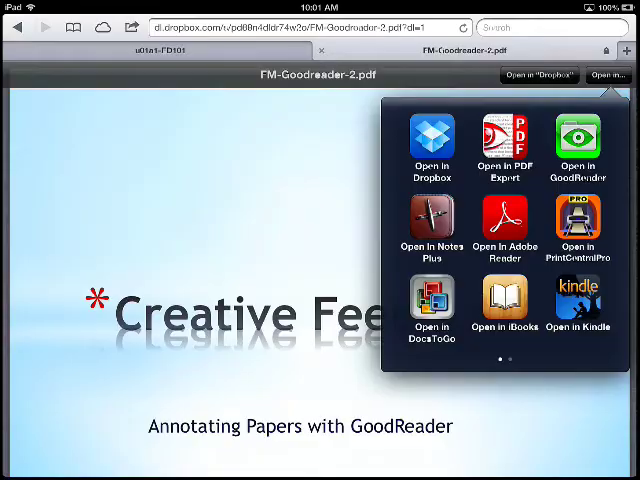
pyautogui.click(578, 150)
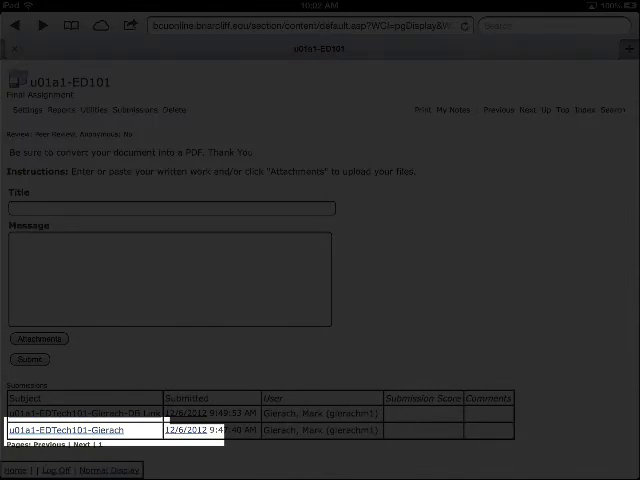
# Step: Open the second submission's FM-Goodreader-Training.pdf attachment in GoodReader
pyautogui.click(70, 429)
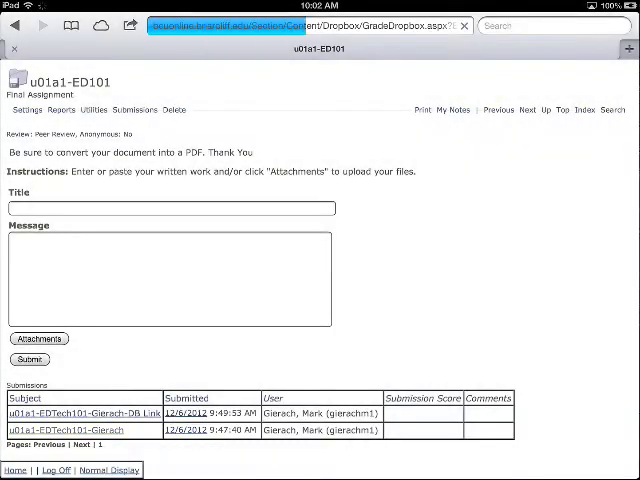
pyautogui.click(65, 430)
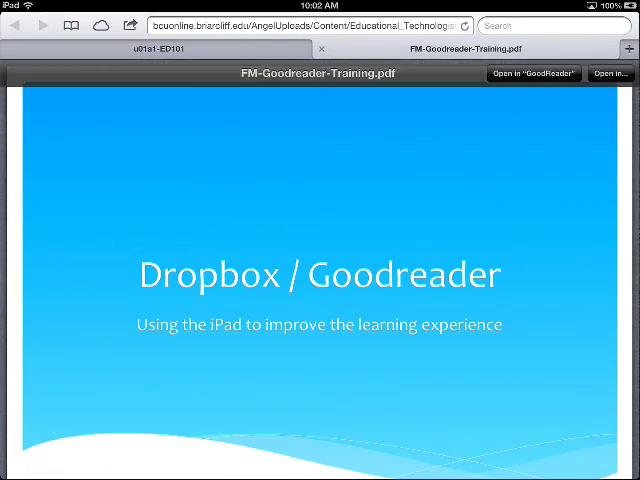
pyautogui.click(533, 74)
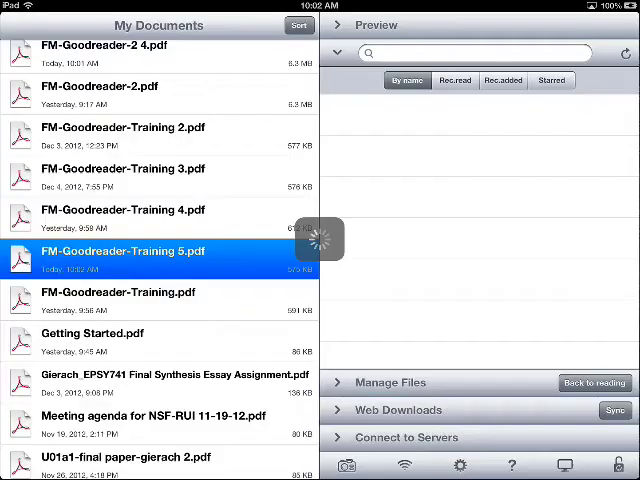